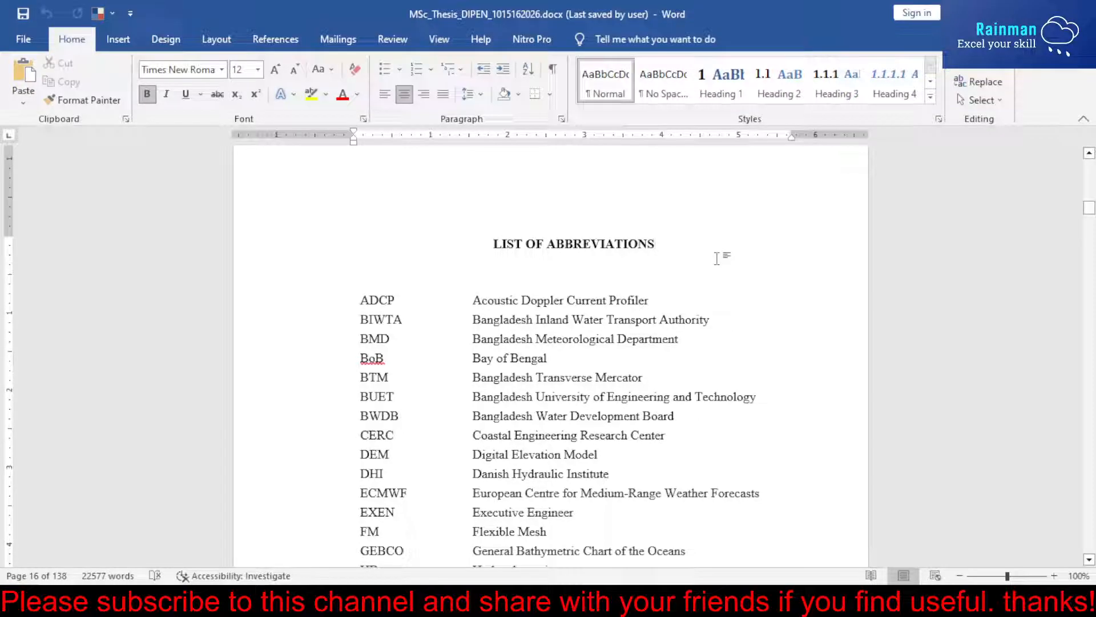
# - Review the abbreviations list, then bring up Advanced Find from the Home ribbon's Find dropdown
pyautogui.click(653, 243)
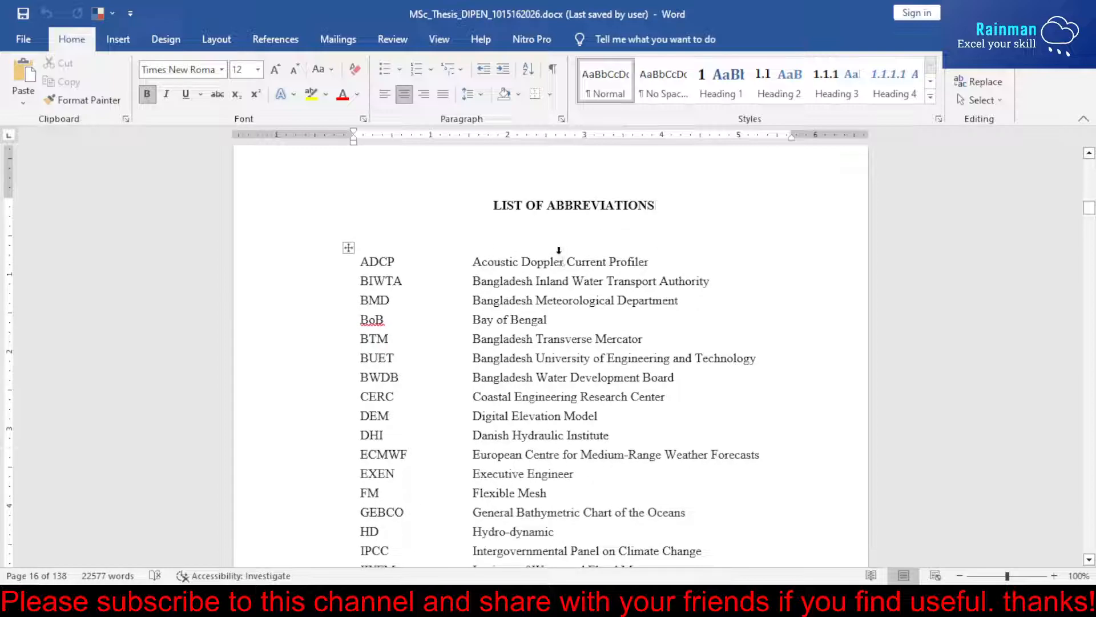
pyautogui.scroll(-3)
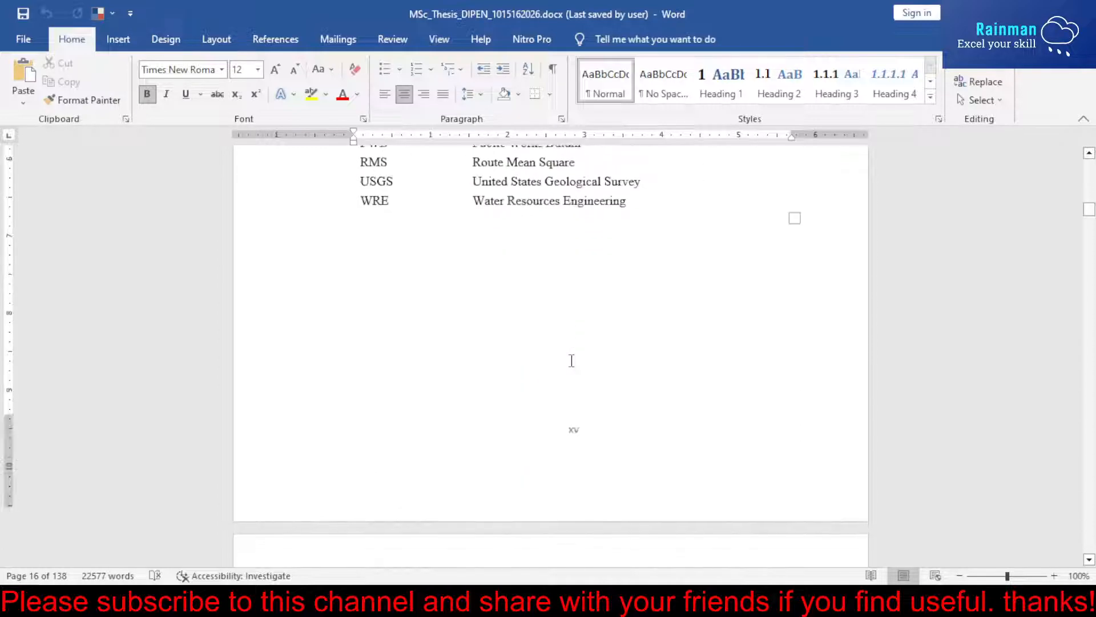
pyautogui.scroll(-3)
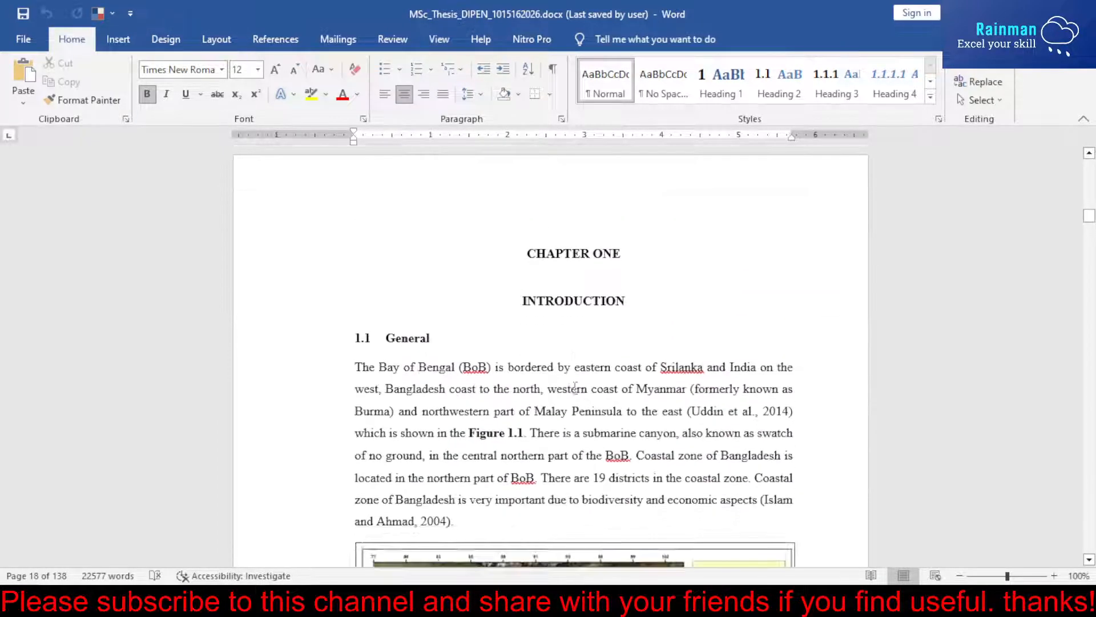
pyautogui.scroll(-3)
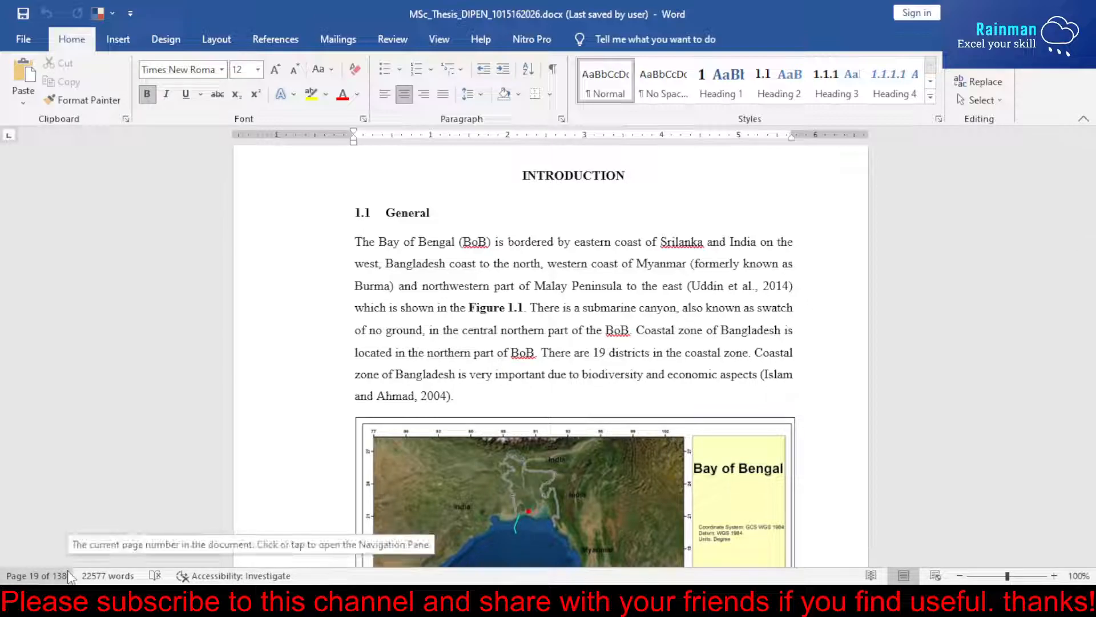
pyautogui.scroll(3)
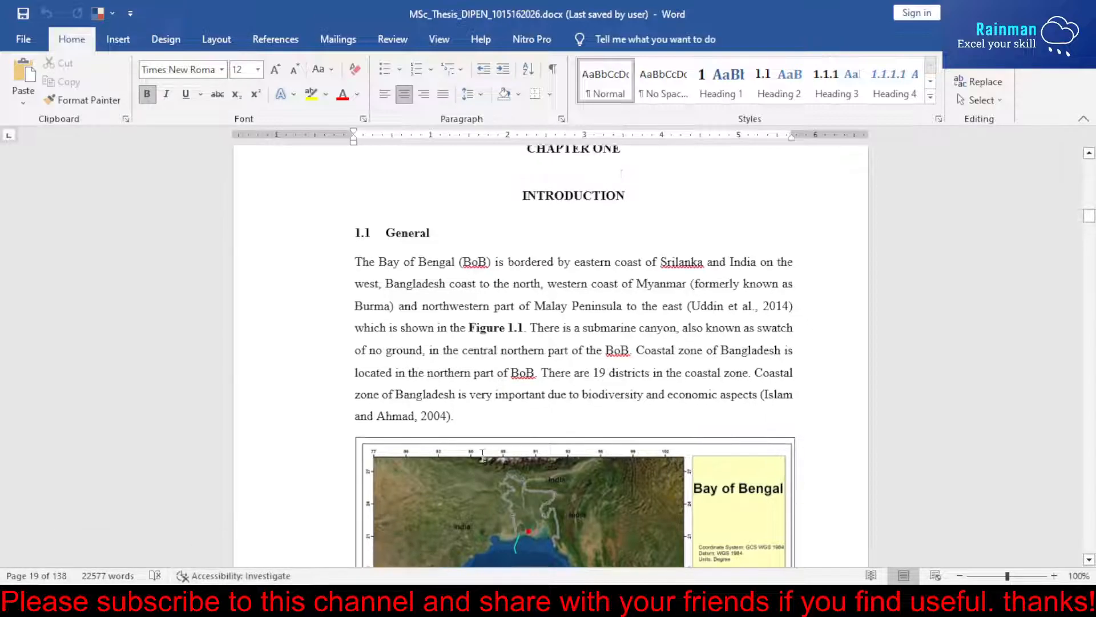
pyautogui.scroll(-3)
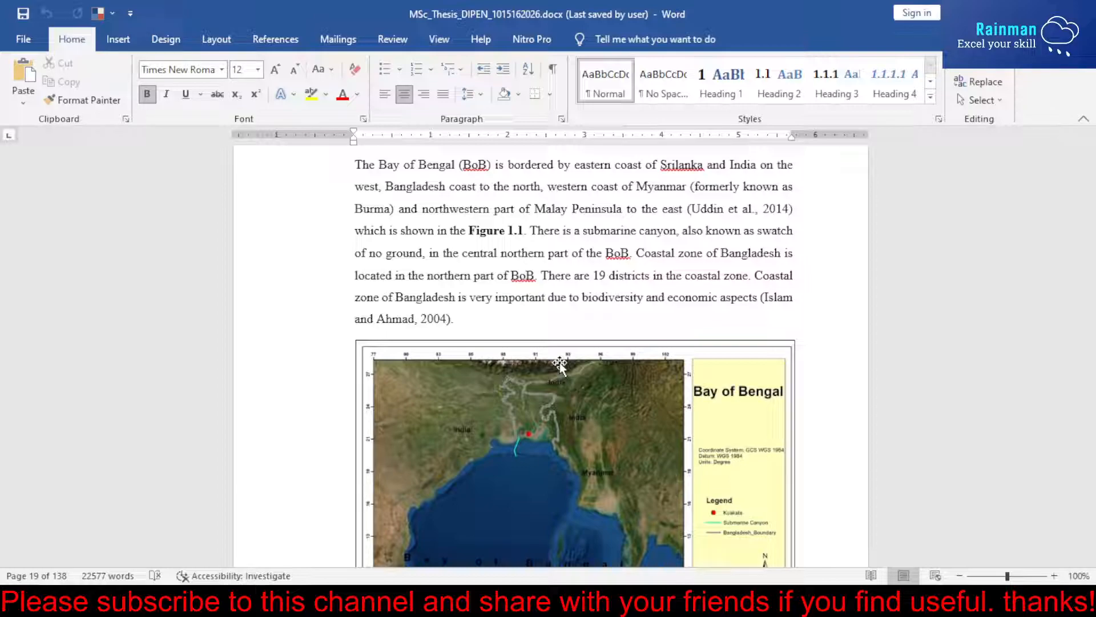
pyautogui.moveTo(490, 236)
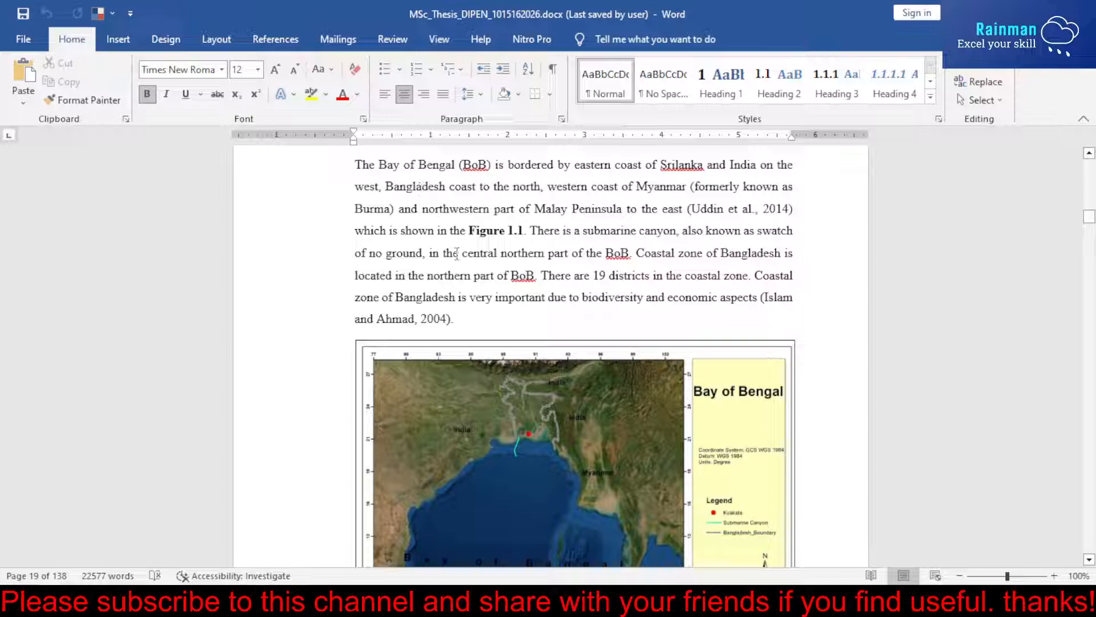
pyautogui.scroll(3)
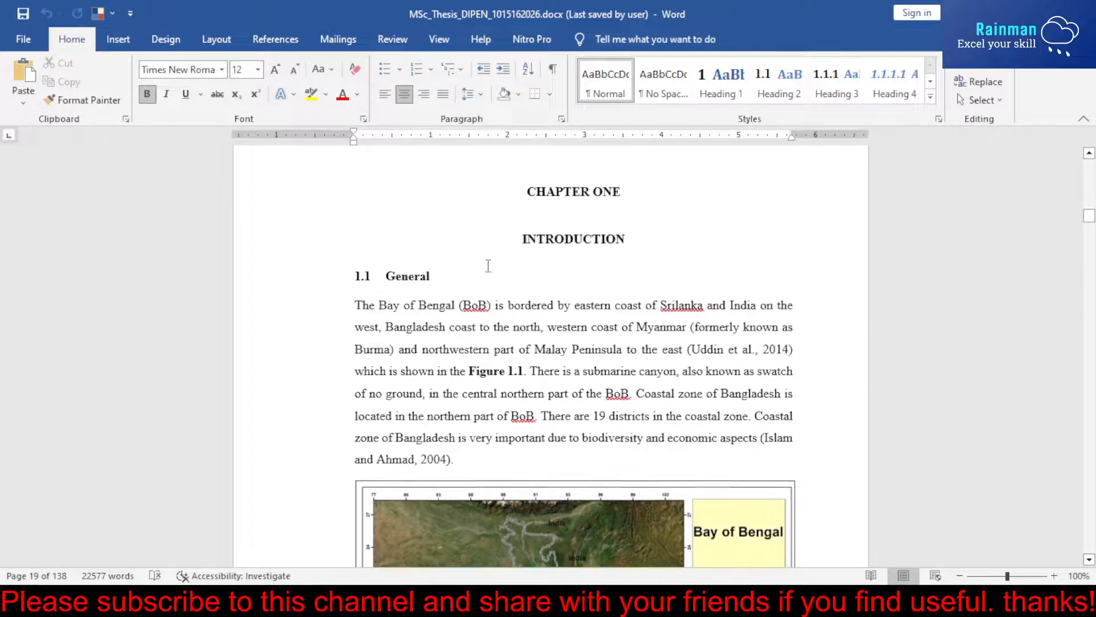
pyautogui.scroll(-3)
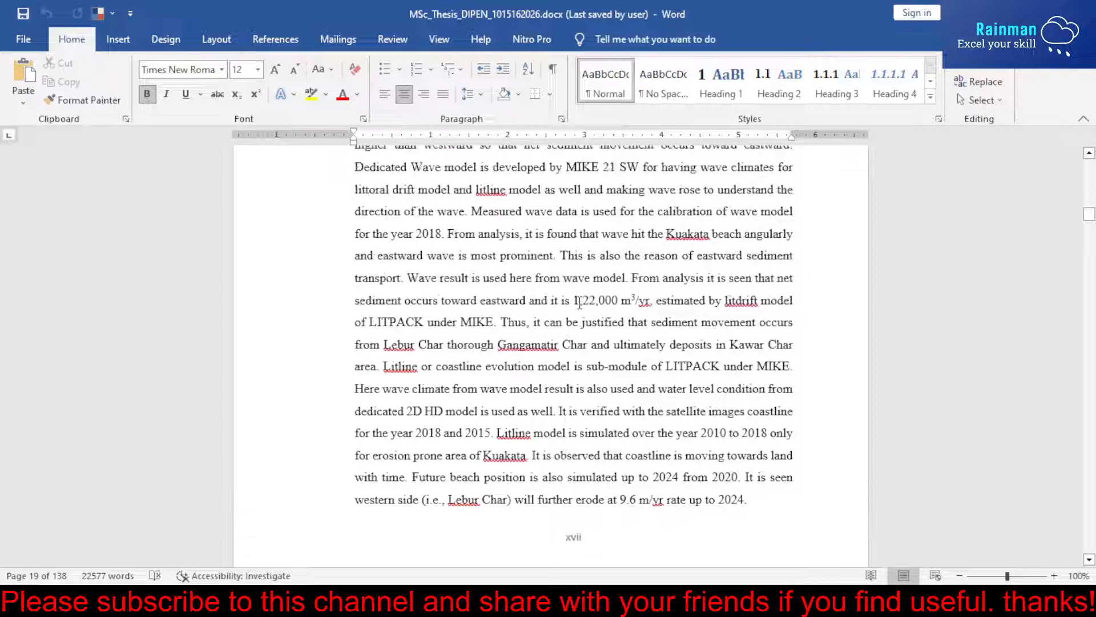
pyautogui.scroll(3)
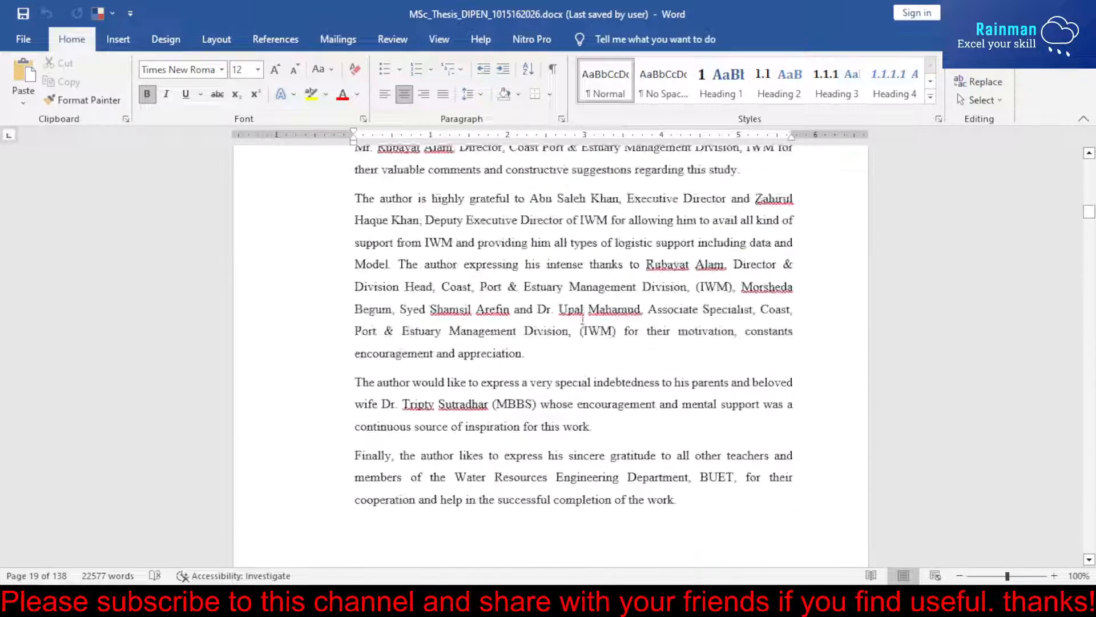
pyautogui.scroll(3)
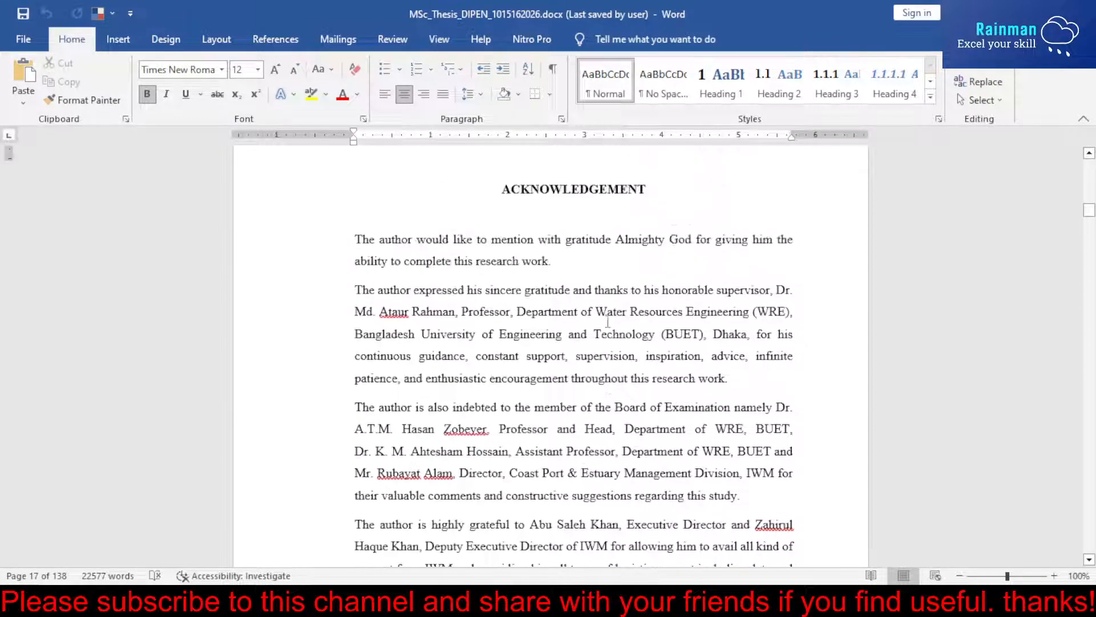
pyautogui.scroll(3)
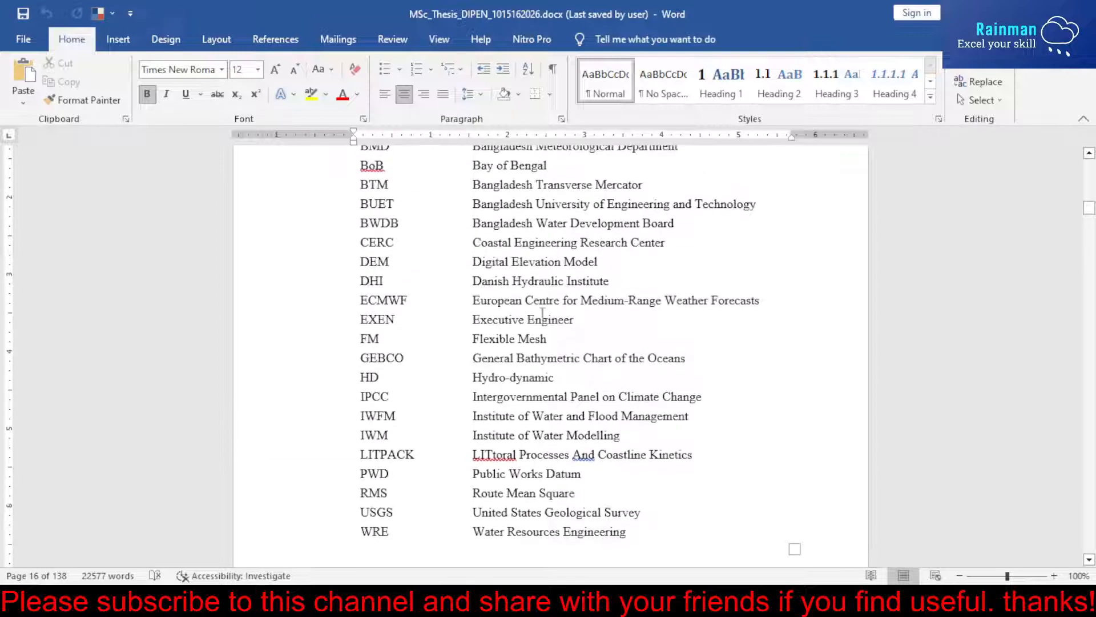
pyautogui.scroll(3)
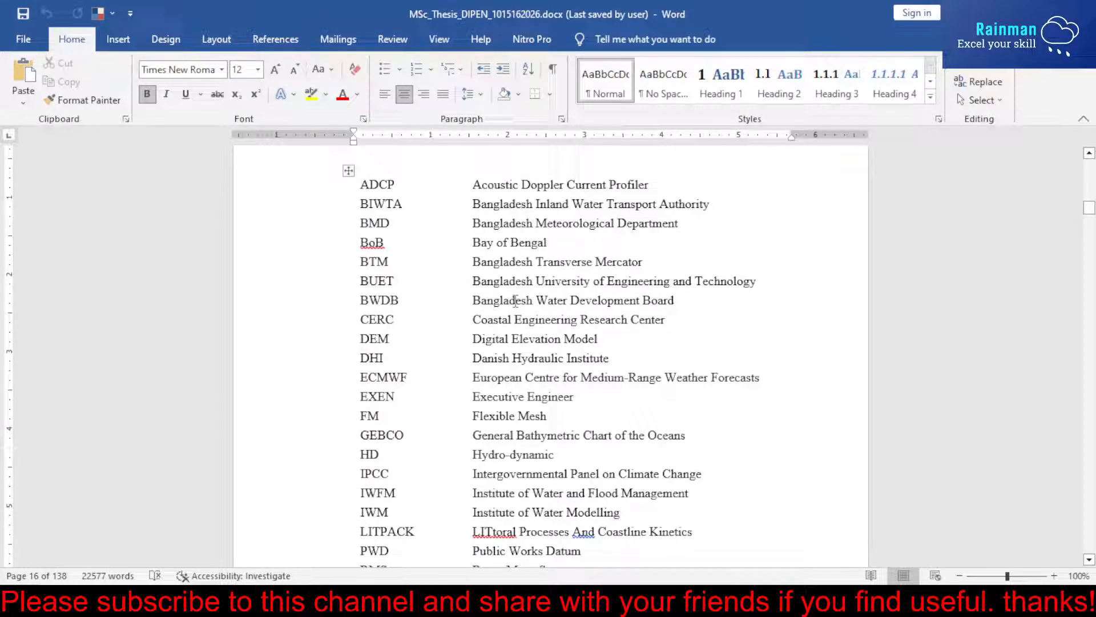
pyautogui.scroll(3)
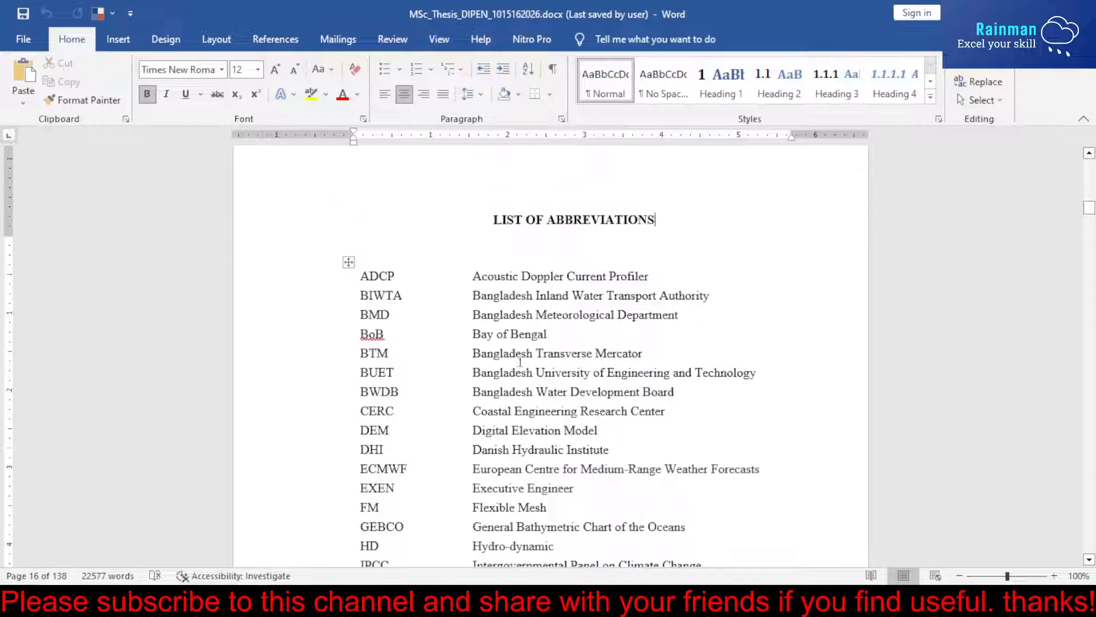
pyautogui.scroll(3)
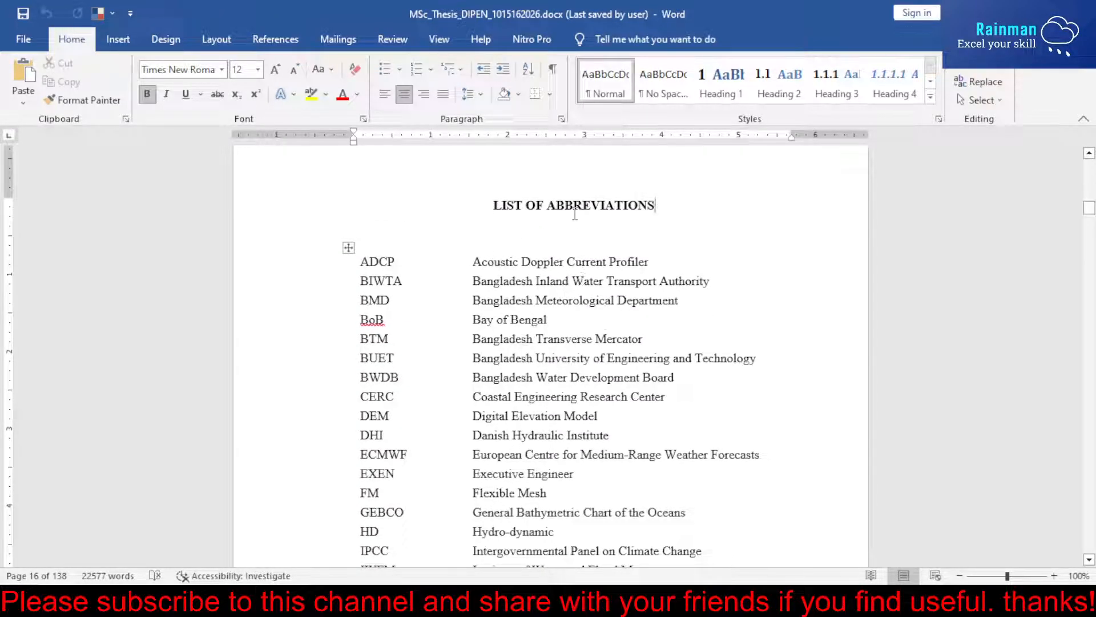
pyautogui.moveTo(796, 263)
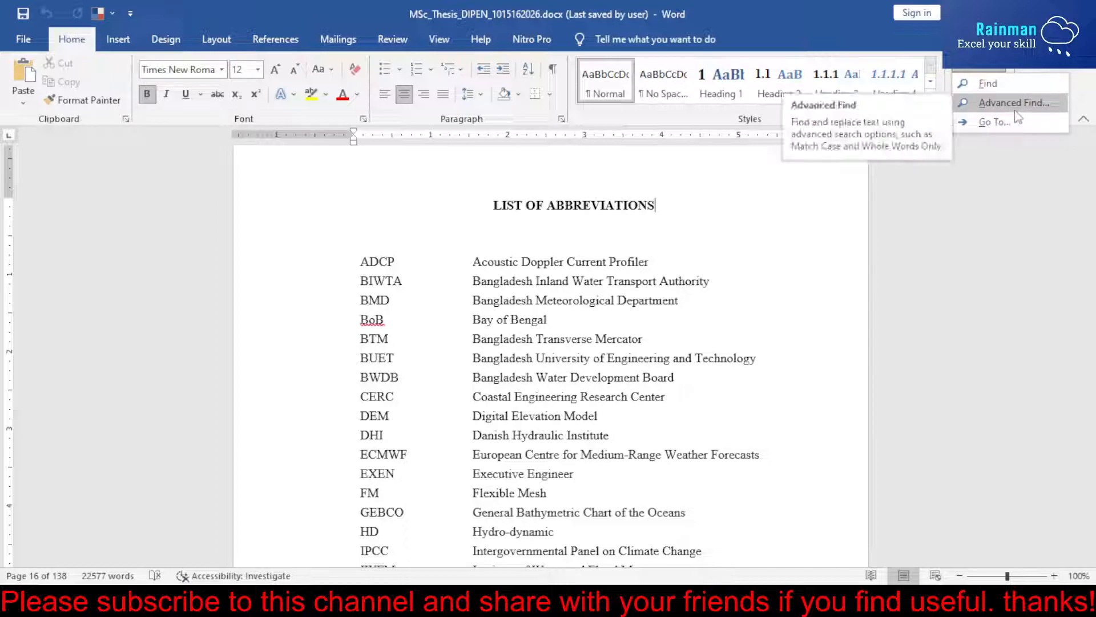
pyautogui.click(1010, 102)
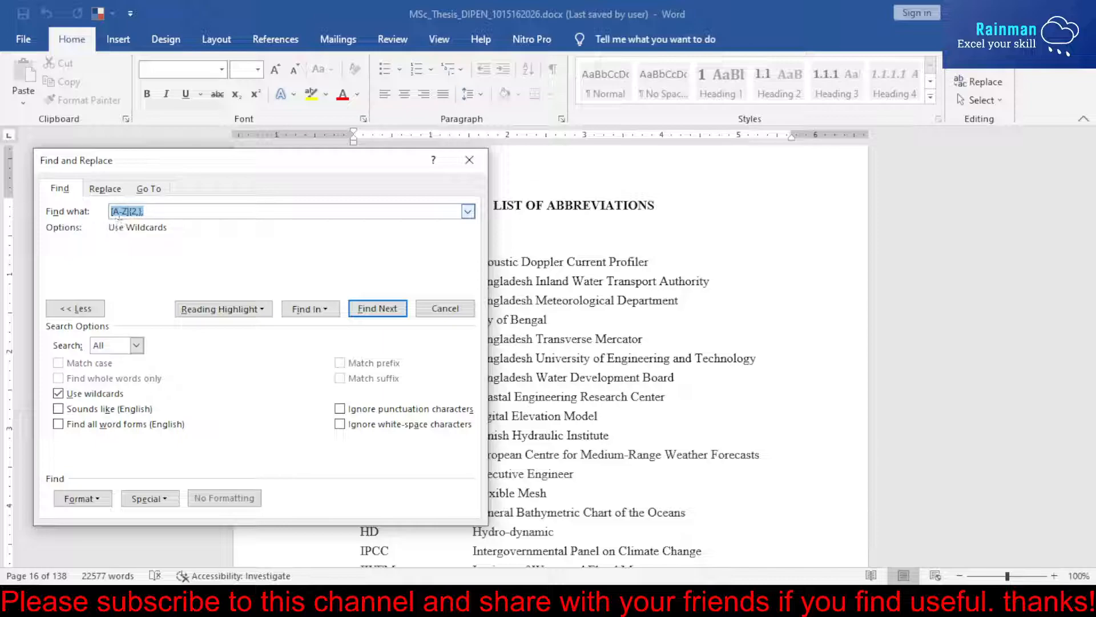
pyautogui.moveTo(178, 212)
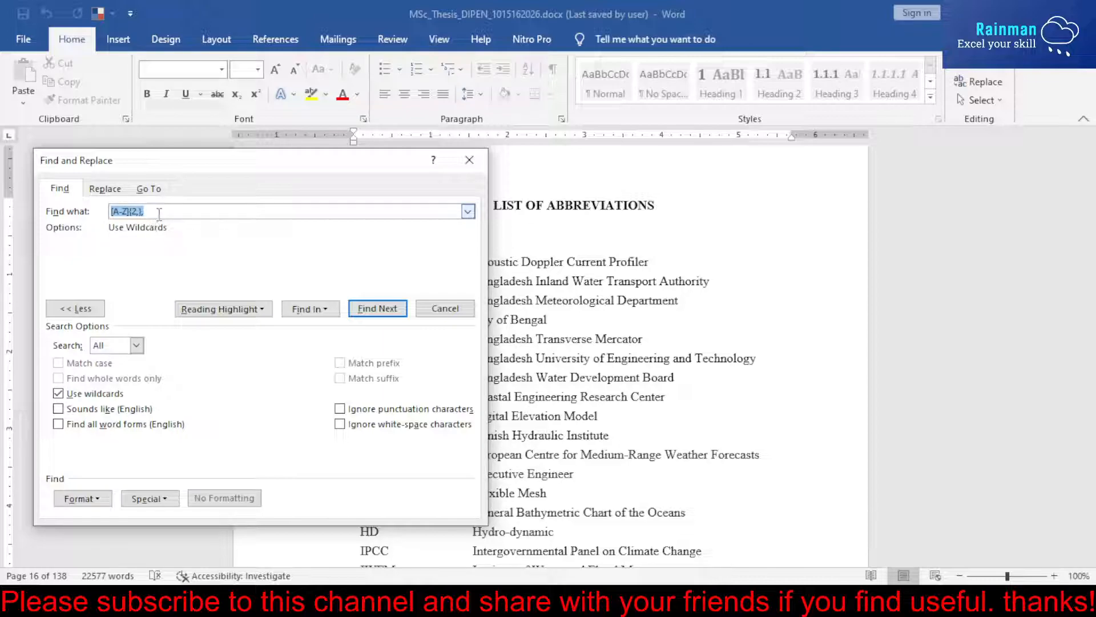
# - Enter the pattern [A-Z]{2,} in Find what with Use wildcards enabled
pyautogui.click(58, 393)
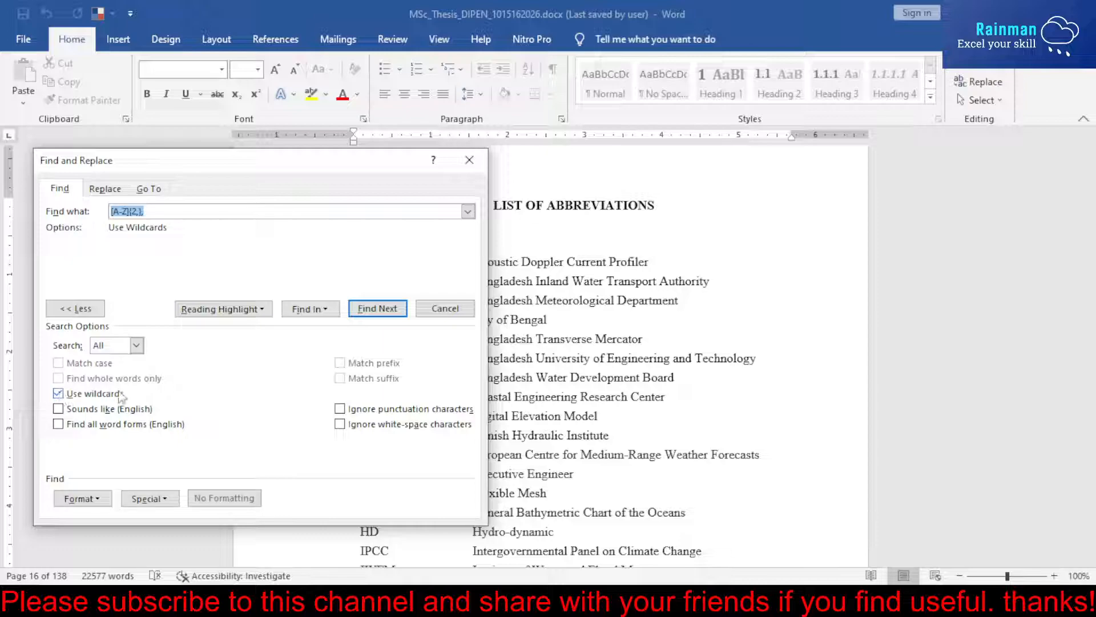
pyautogui.moveTo(232, 332)
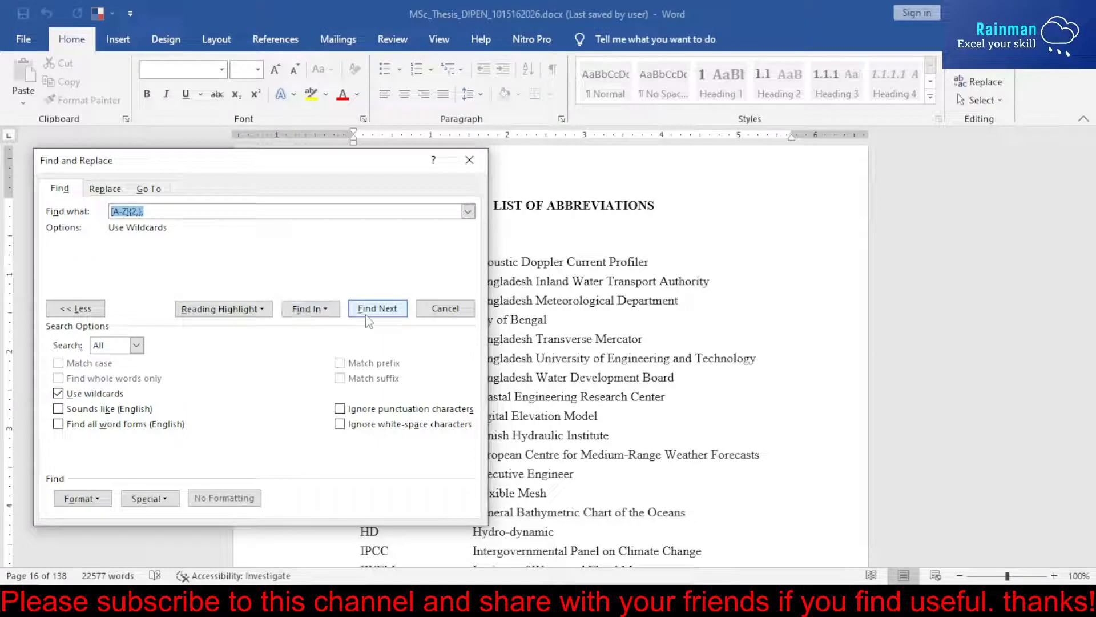
pyautogui.moveTo(293, 349)
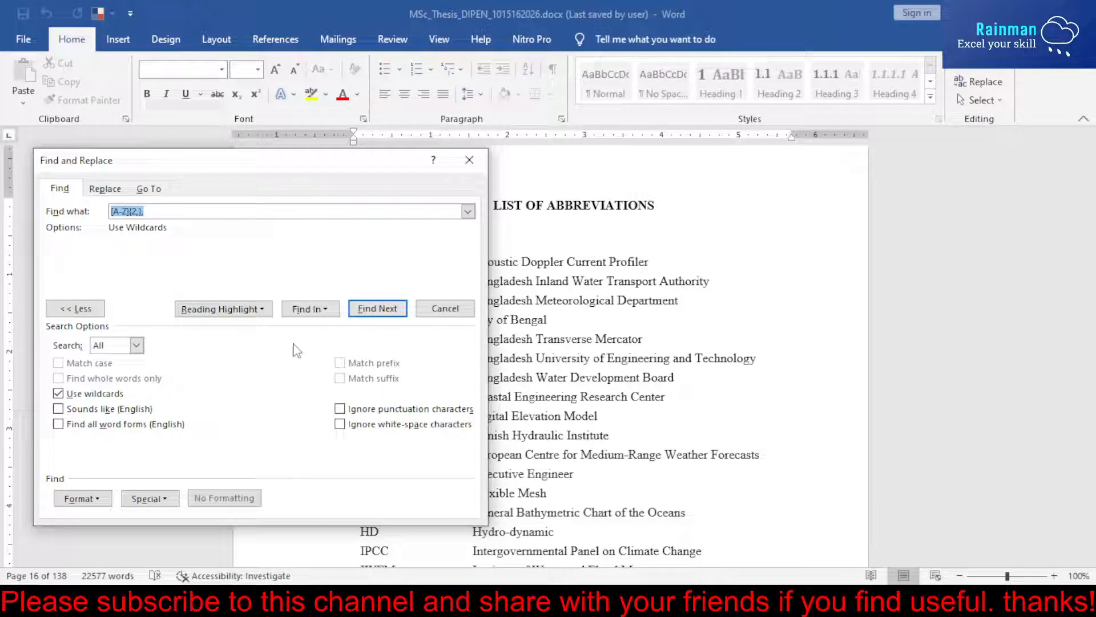
# - Highlight All 37 acronym matches via Reading Highlight and jump to WRE and BUET
pyautogui.click(222, 308)
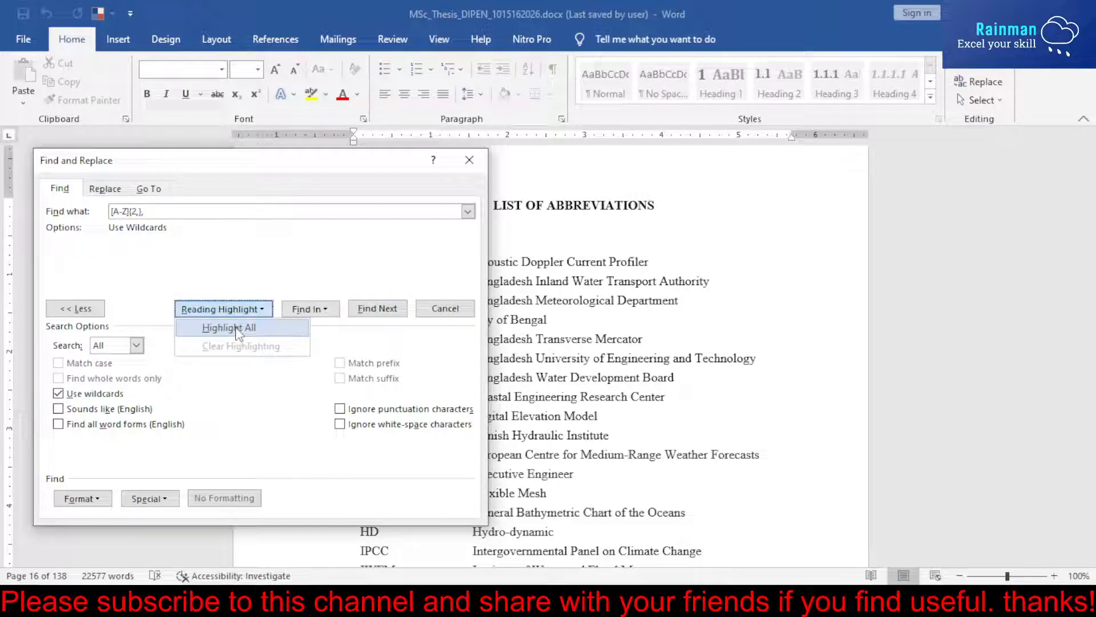
pyautogui.click(228, 327)
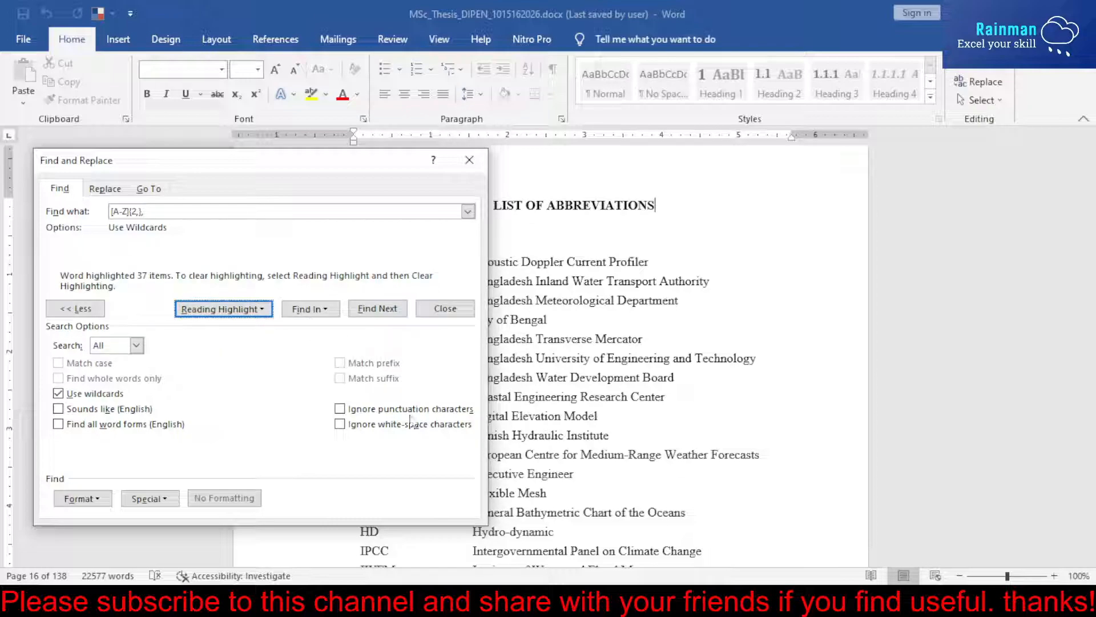
pyautogui.click(377, 308)
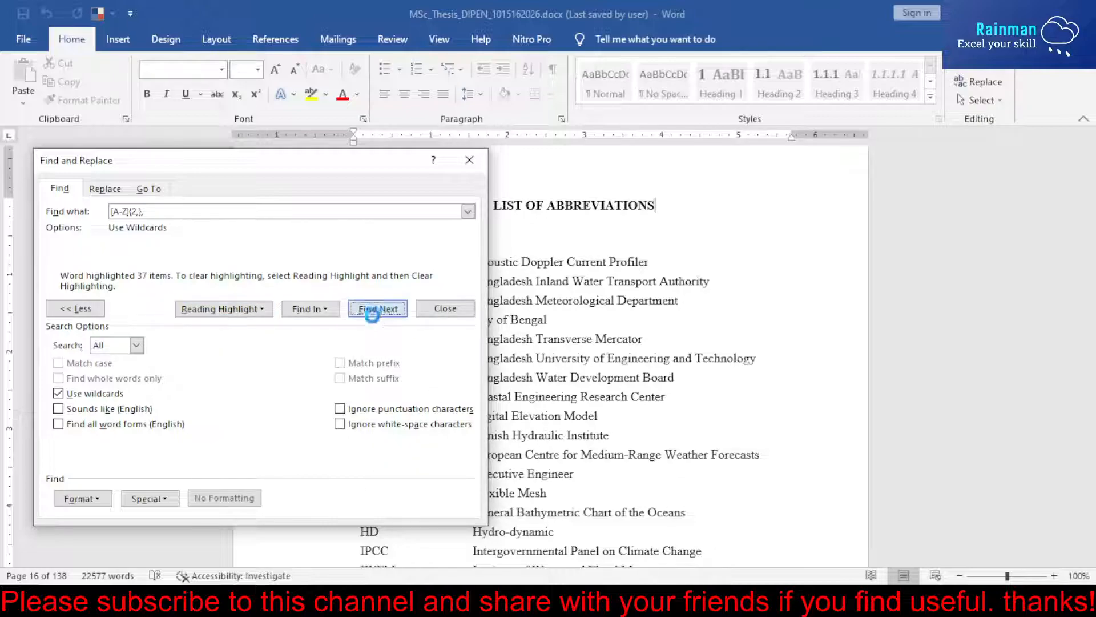
pyautogui.click(377, 308)
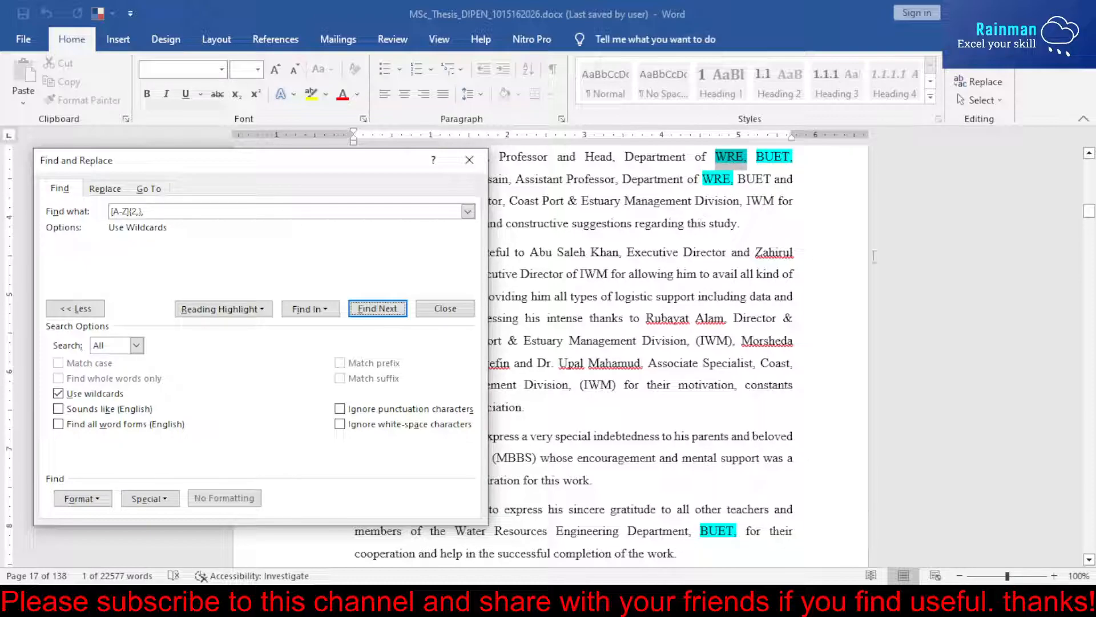
pyautogui.moveTo(378, 315)
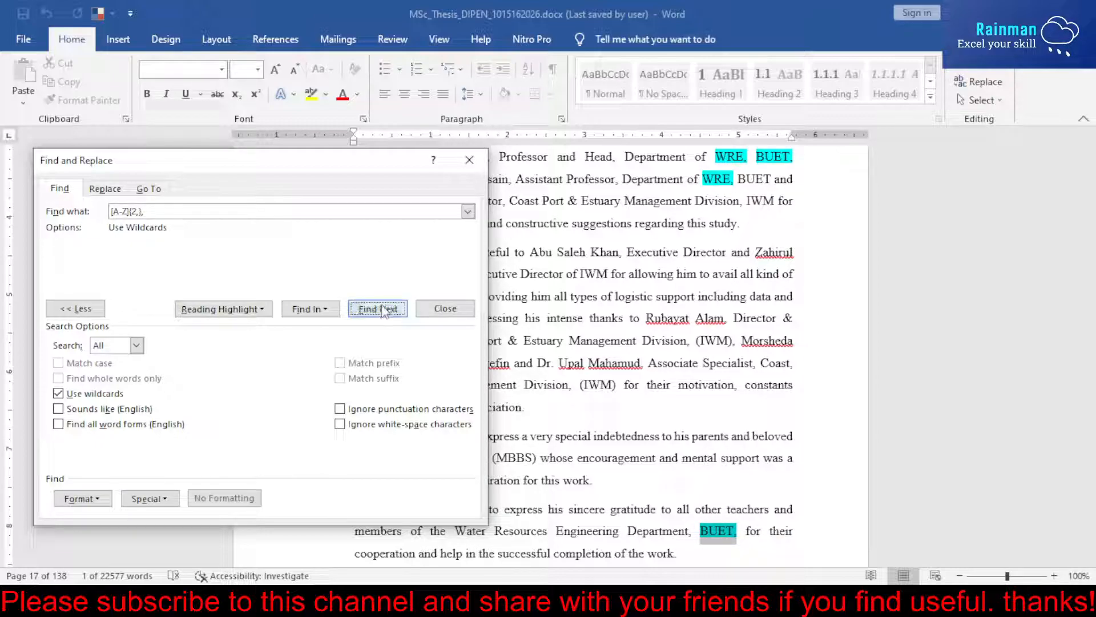
# - Advance through highlighted acronyms IWM, PWD, WRD, IWFM and BUET up to page 43
pyautogui.click(377, 308)
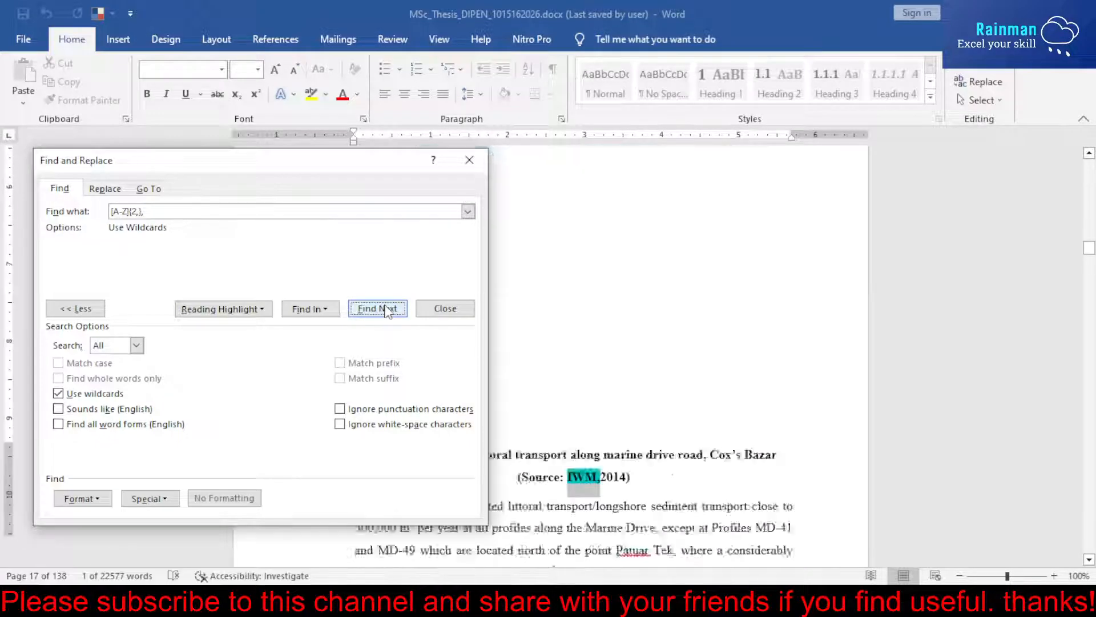
pyautogui.click(376, 308)
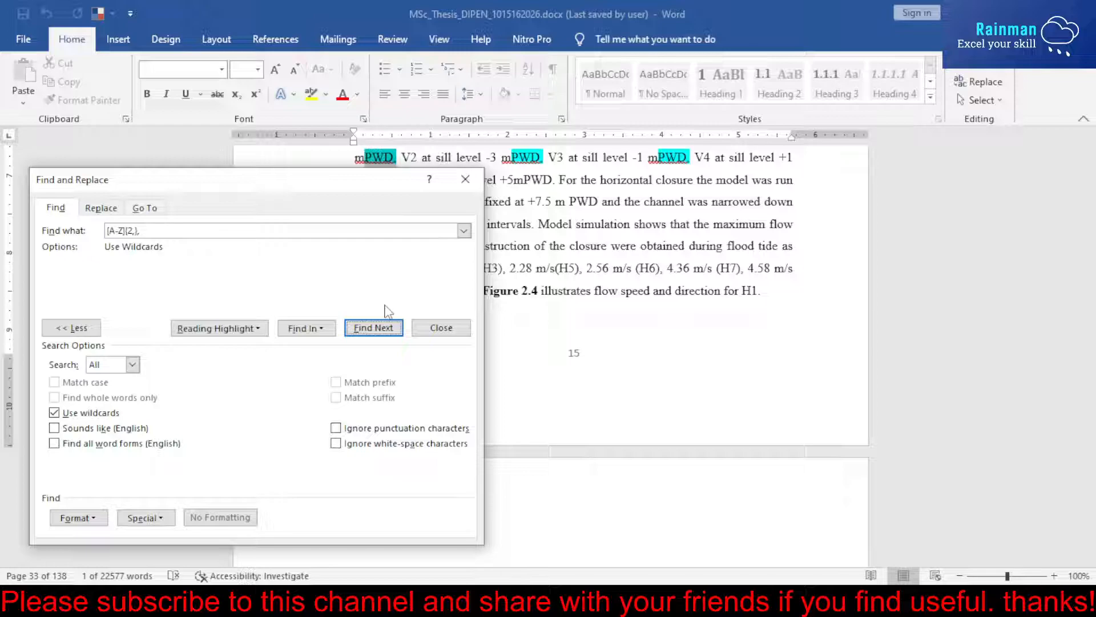
pyautogui.click(374, 327)
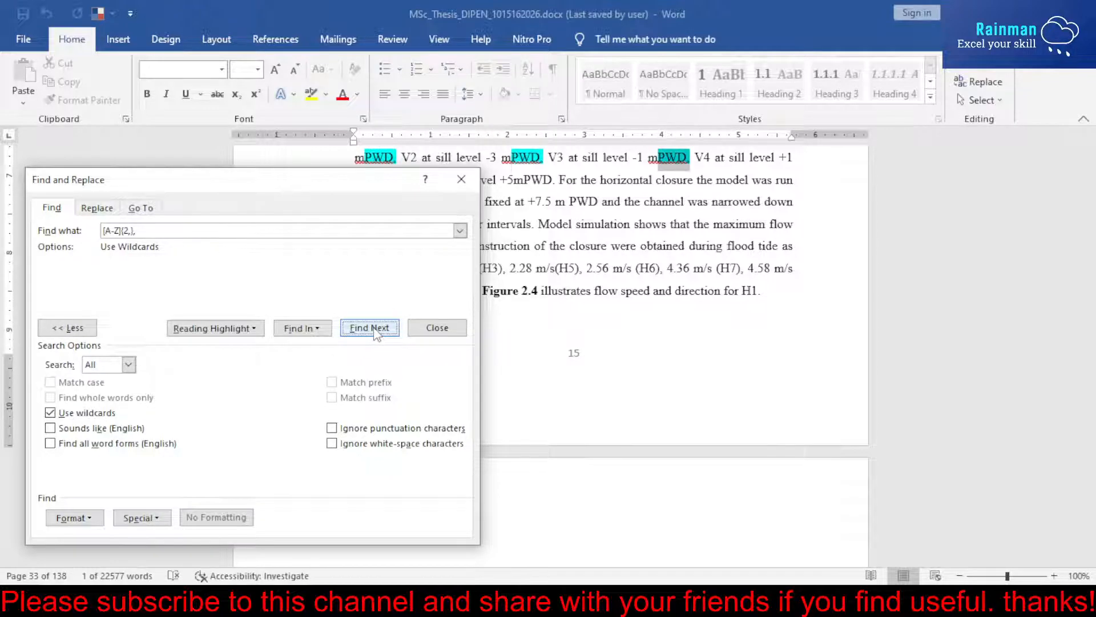
pyautogui.click(369, 327)
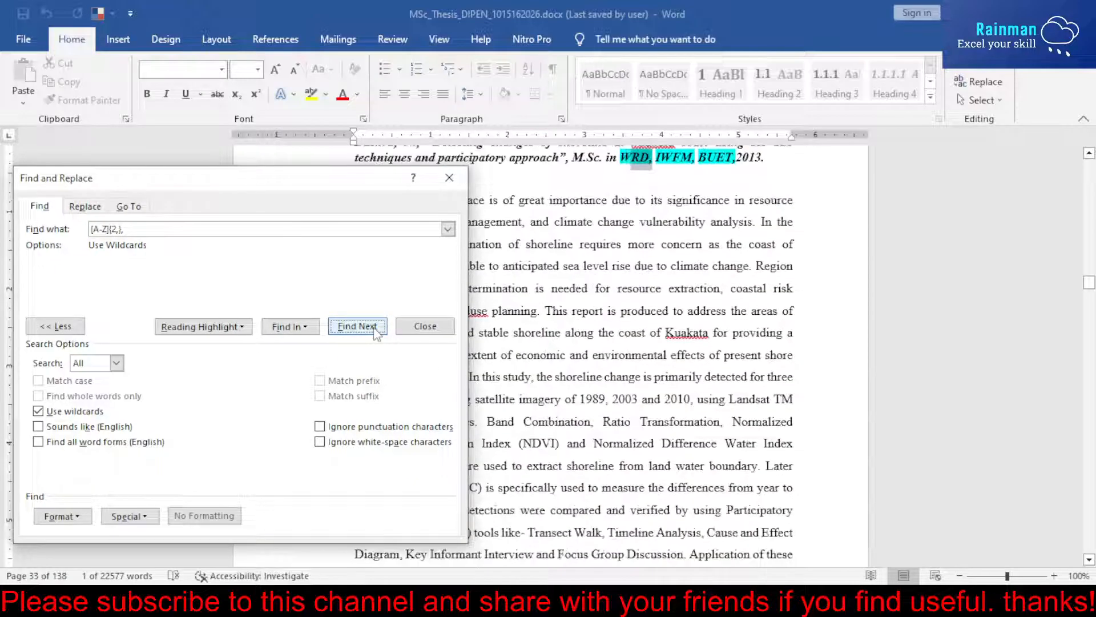
pyautogui.click(357, 325)
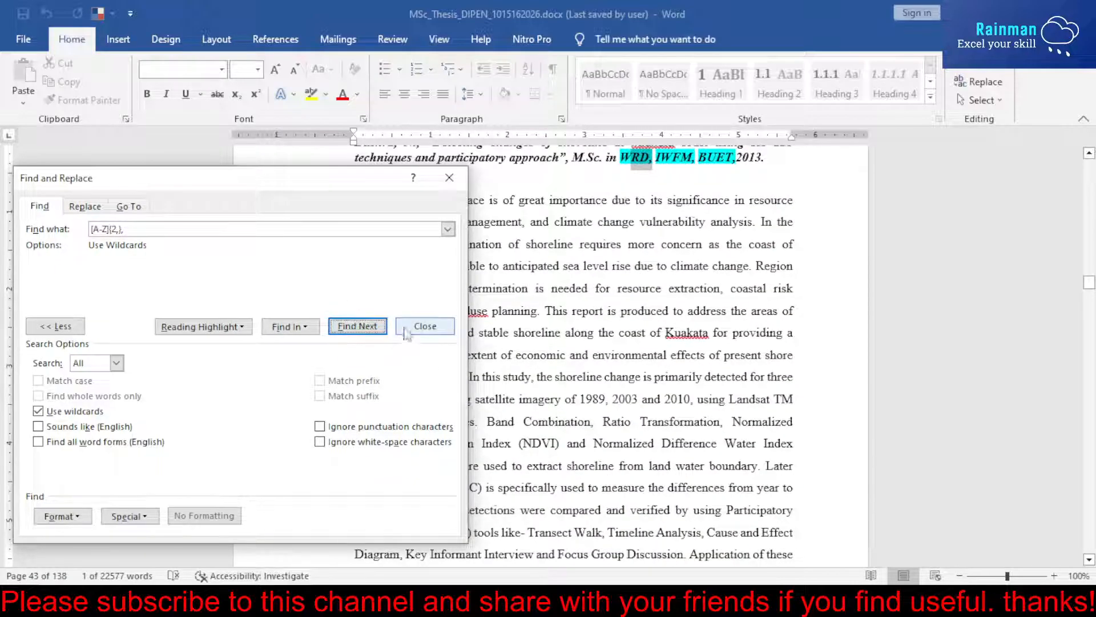